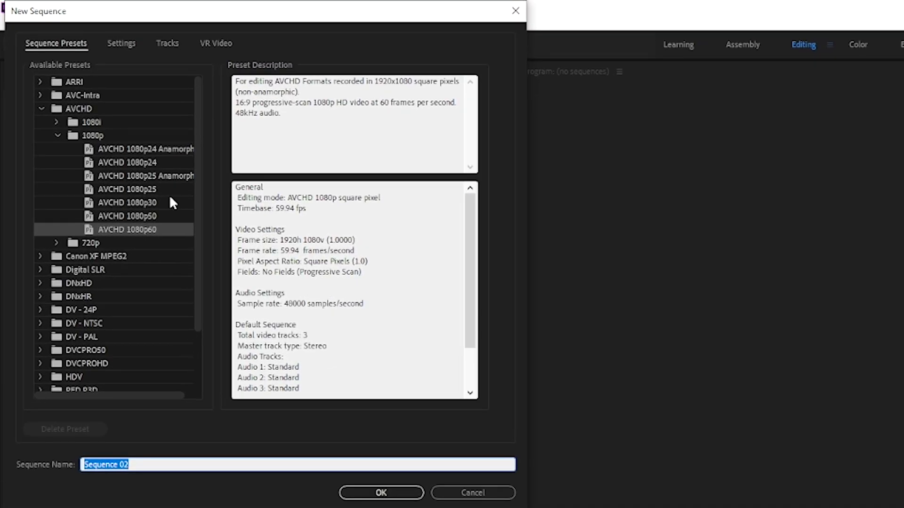
mouse_move(164, 194)
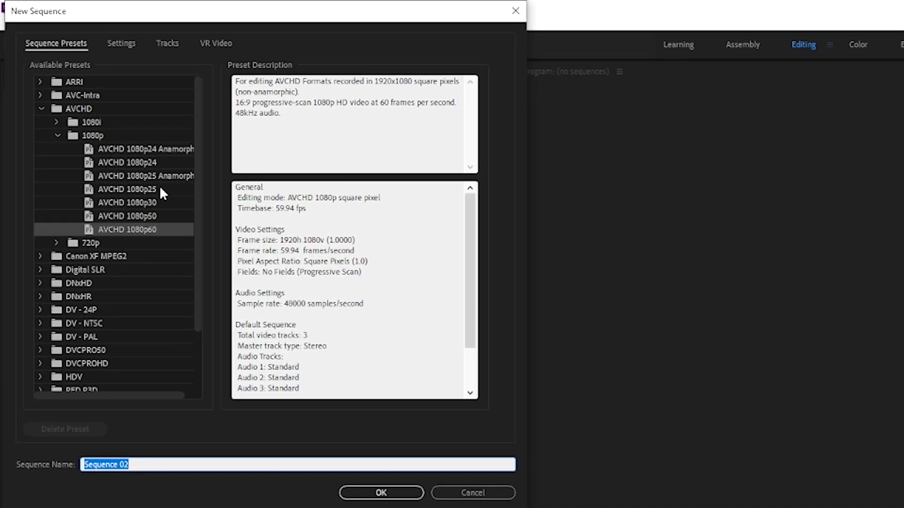
mouse_move(174, 190)
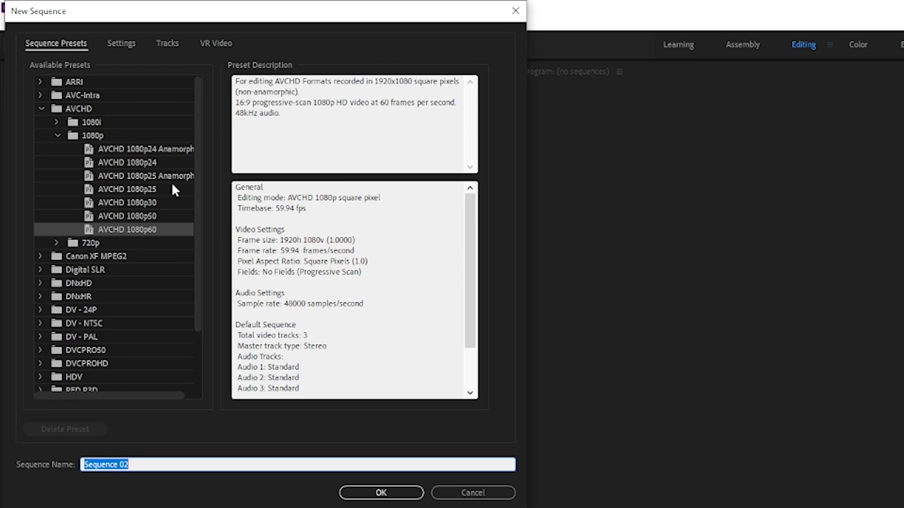
mouse_move(137, 235)
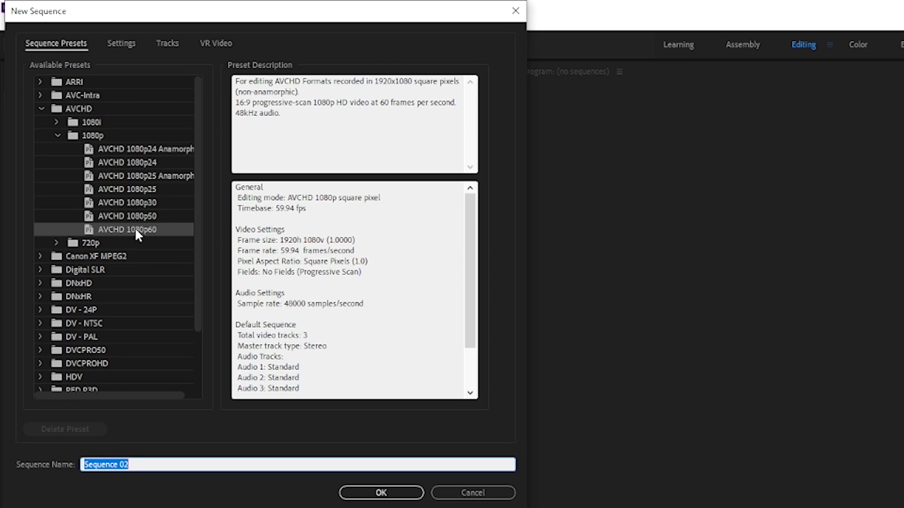
mouse_move(128, 218)
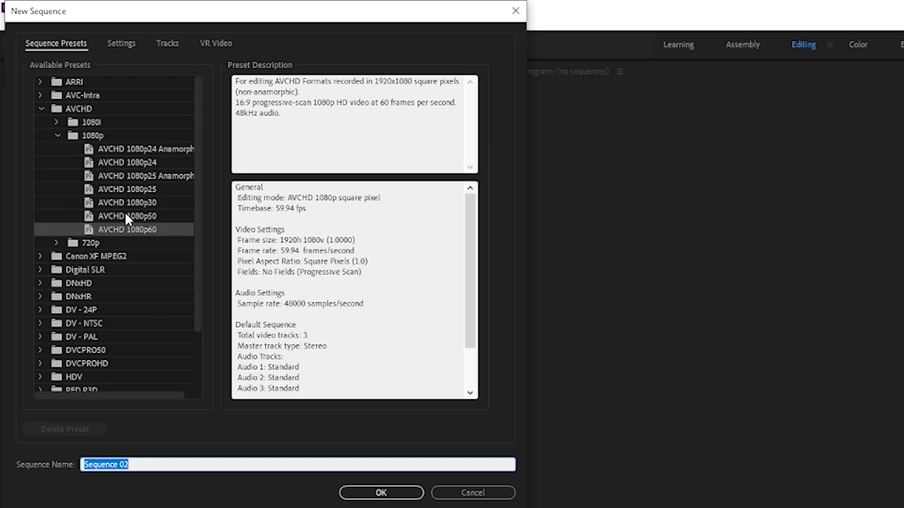
mouse_move(121, 43)
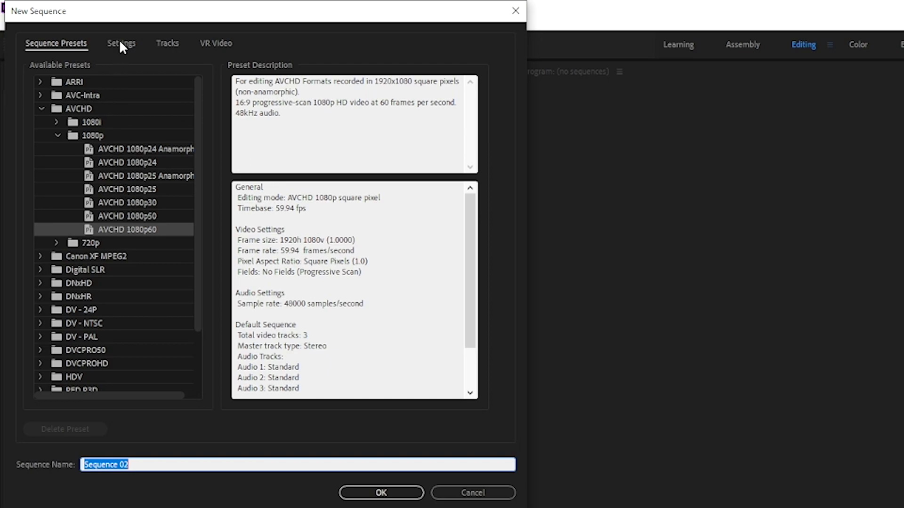
Choose the AVCHD 1080p30 sequence preset at 29.97 fps.
click(127, 202)
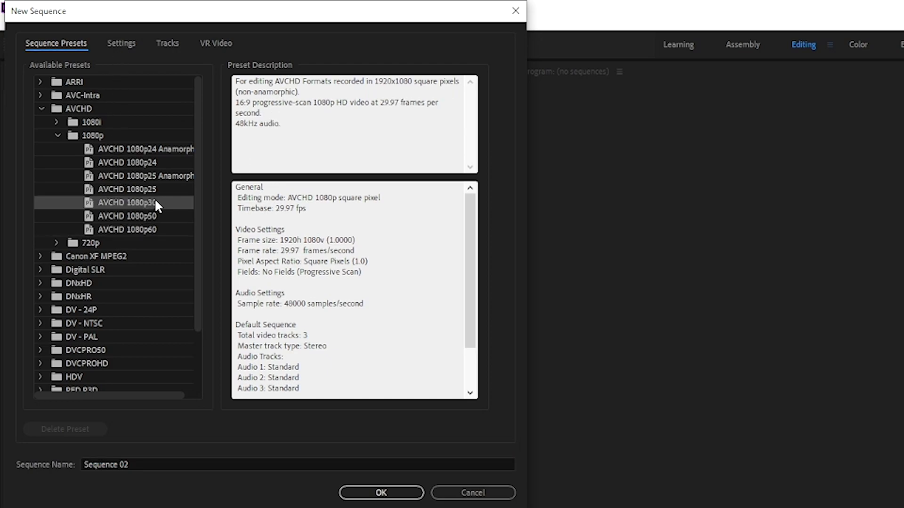
mouse_move(144, 240)
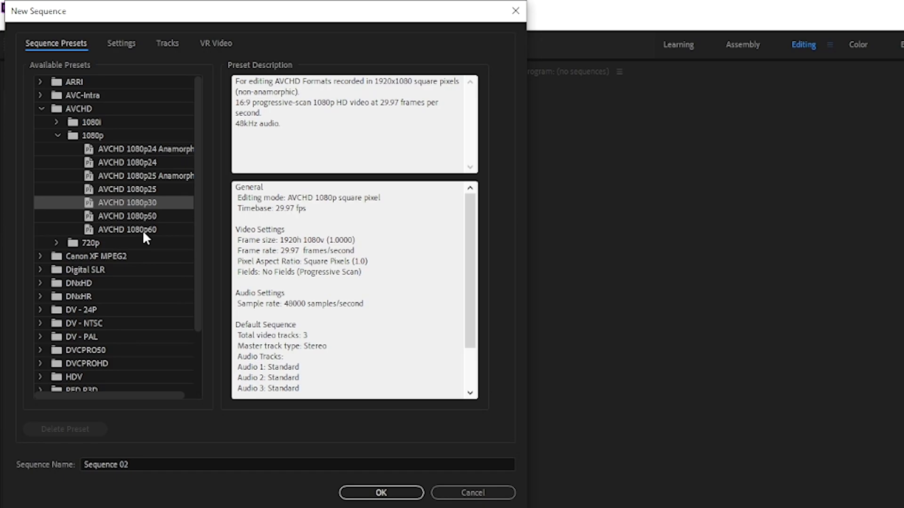
Switch the sequence to Custom editing mode with a 1080 by 1920 frame size.
click(121, 43)
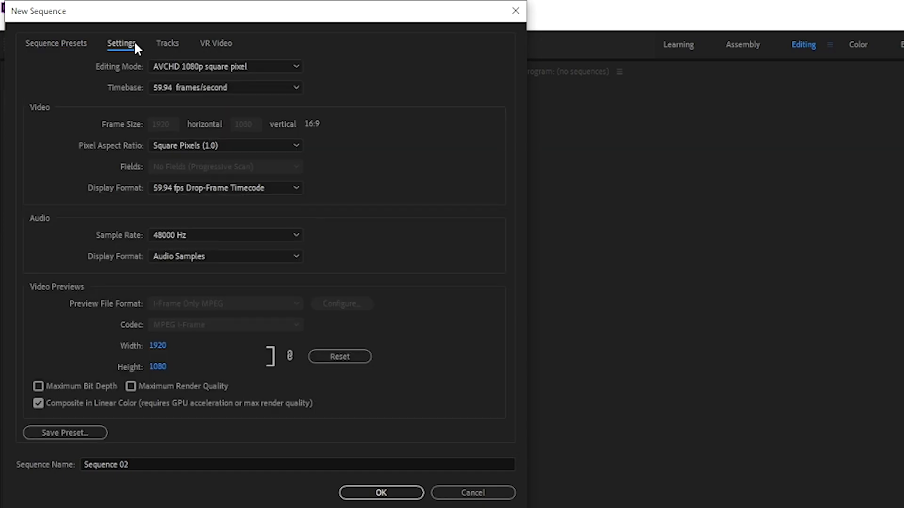
click(225, 66)
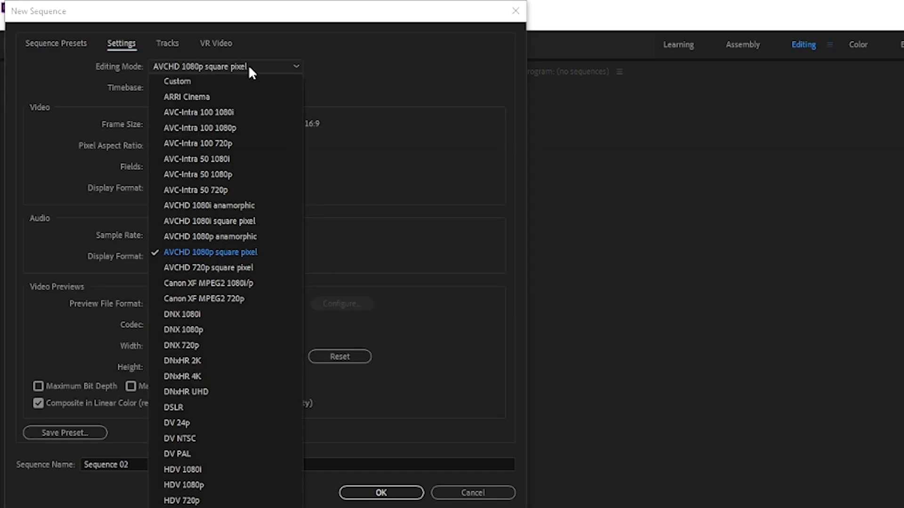
click(210, 252)
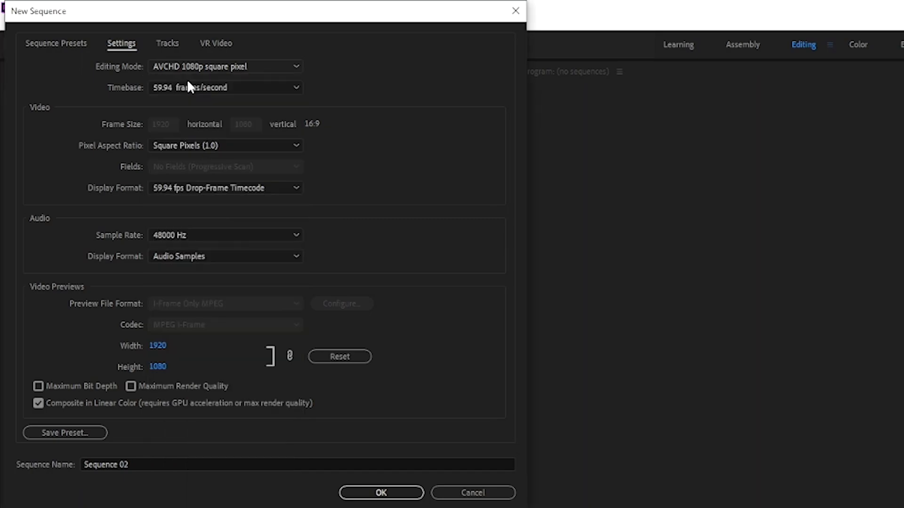
click(225, 66)
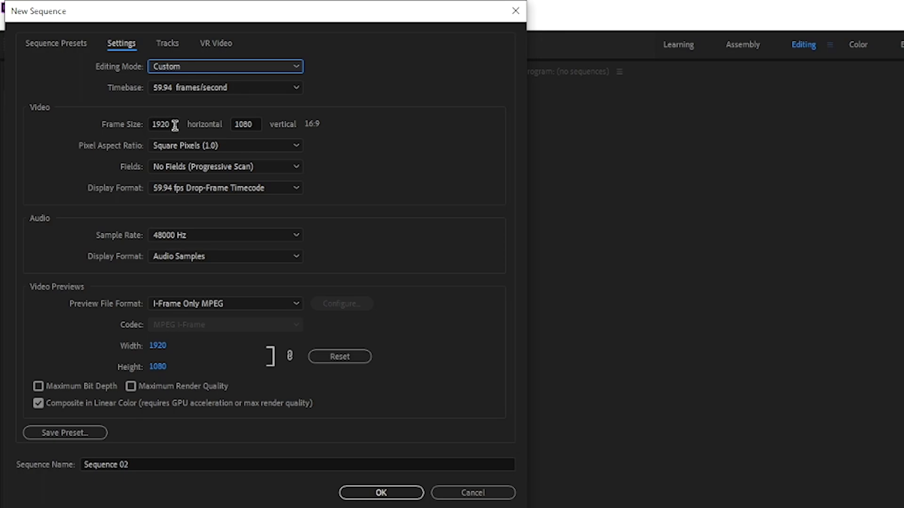
mouse_move(306, 136)
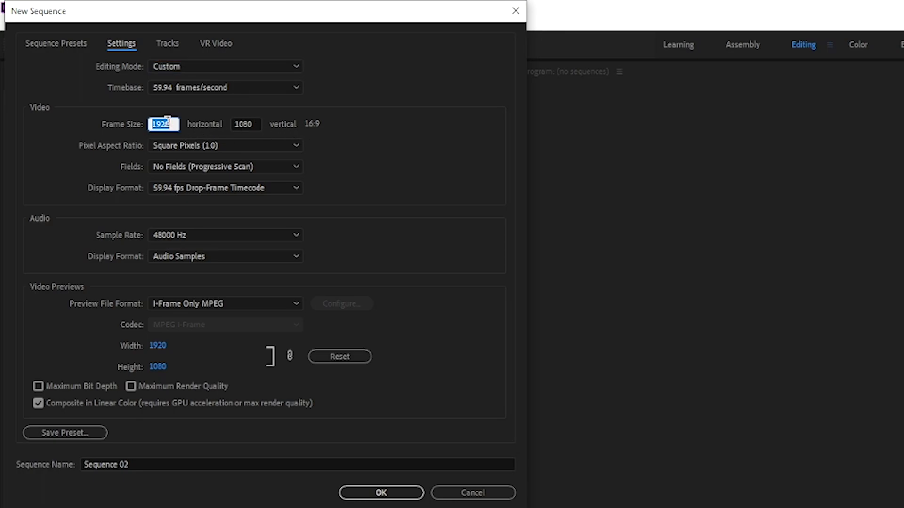
text(1080)
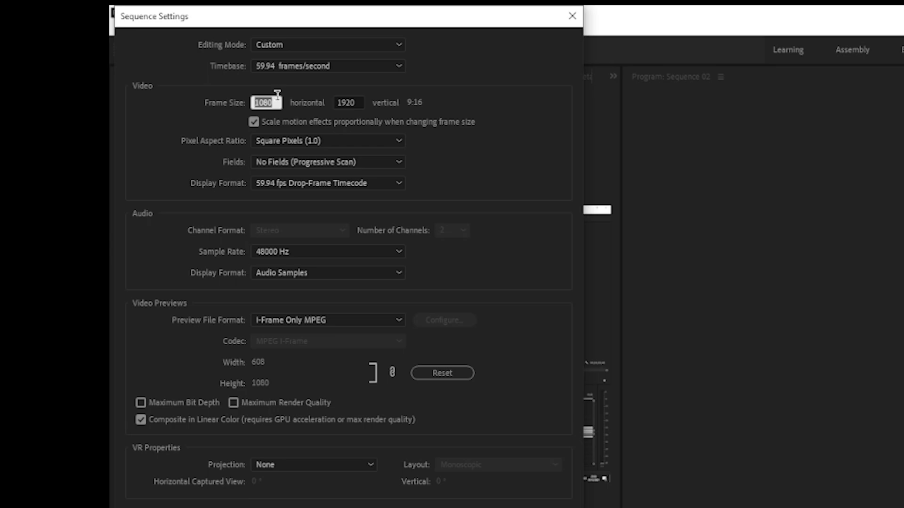
text(1440)
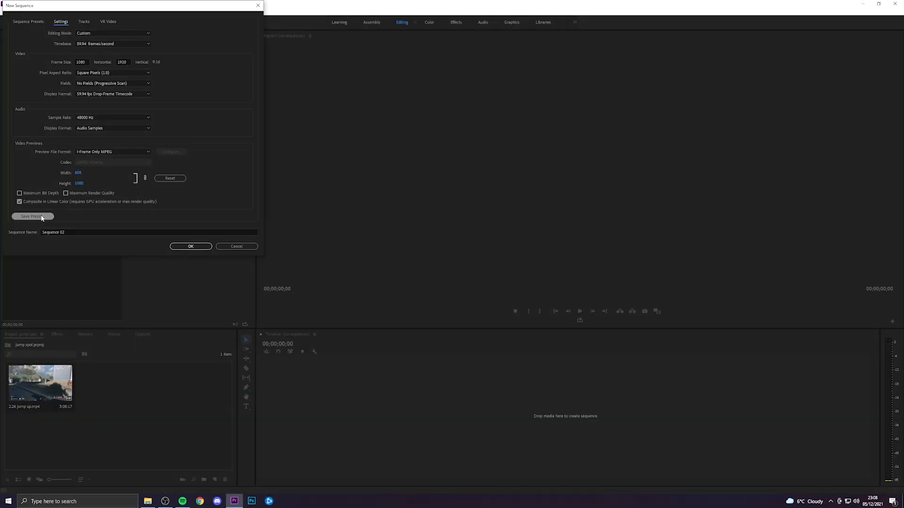
Save the current sequence settings as a preset named 'tiktok'.
click(32, 216)
text(1080 vertical f)
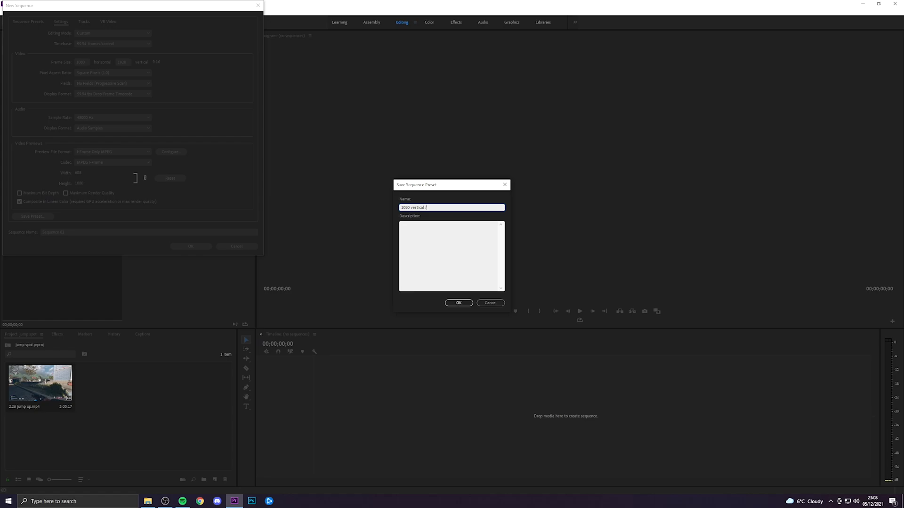
text(tiktok)
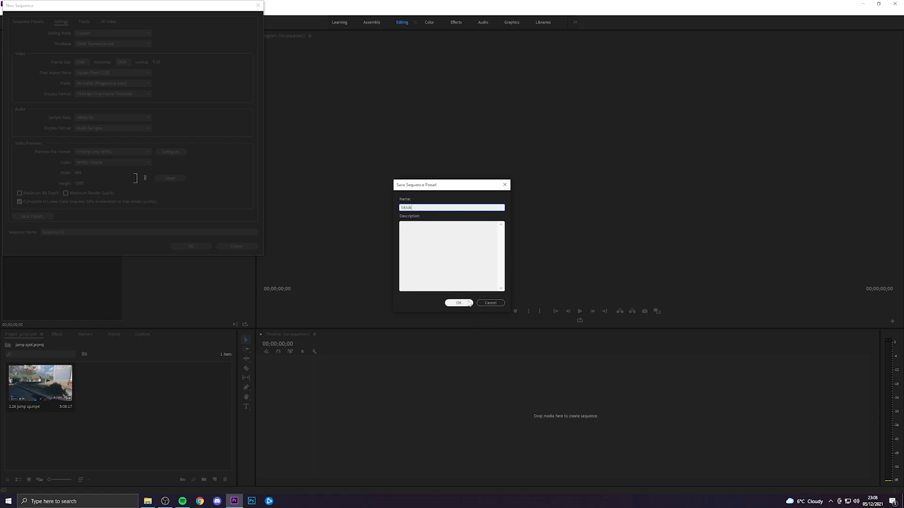
click(458, 303)
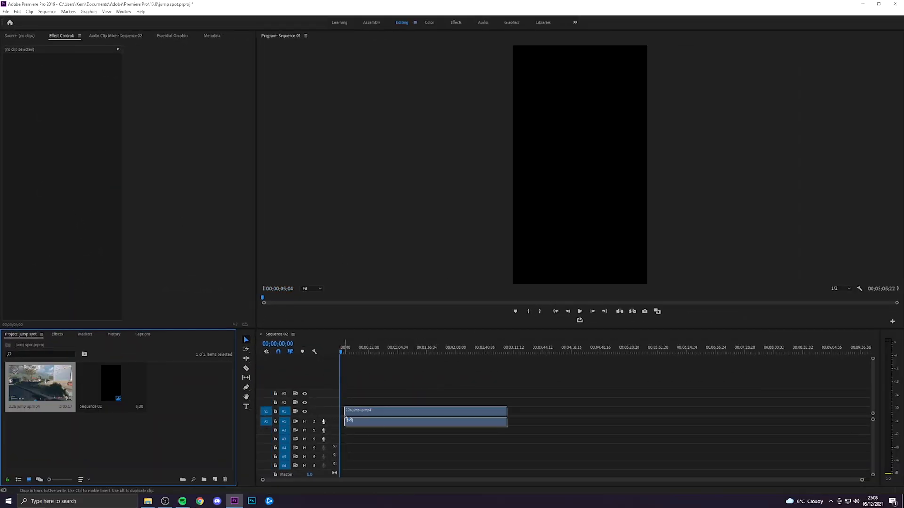
Scrub between about 1:44 and 2:10 and trim the clip to roughly 31 seconds.
click(434, 350)
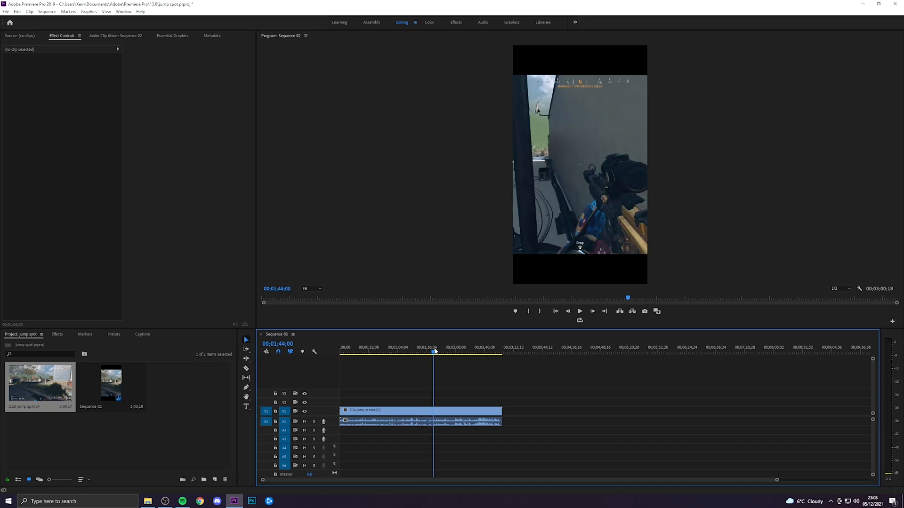
click(457, 351)
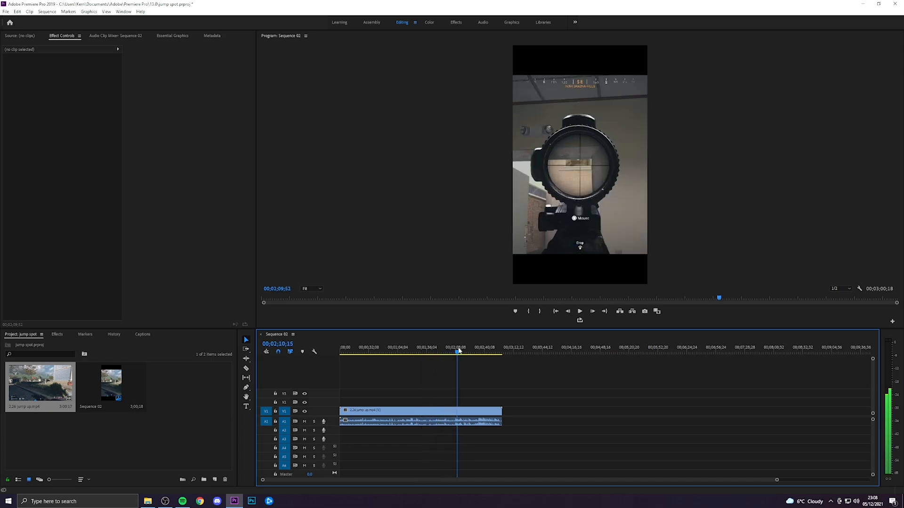
click(475, 350)
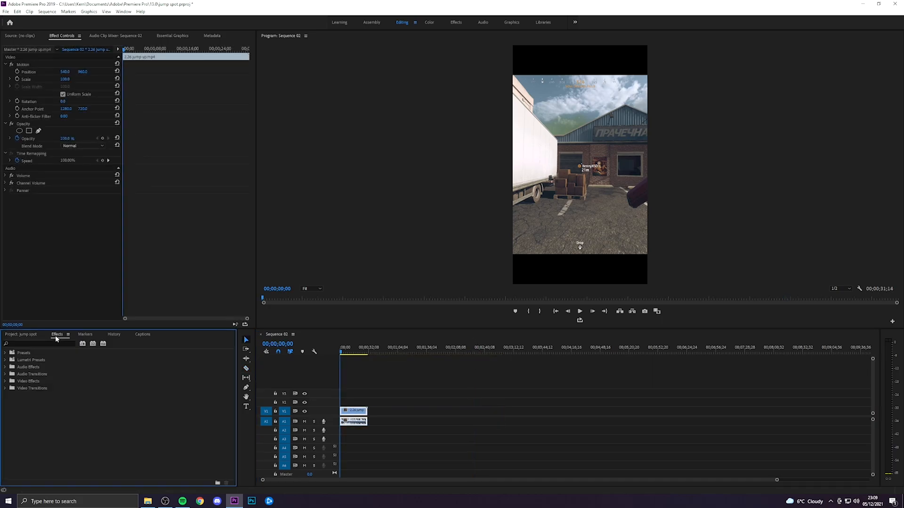
Search effects for 'sharpen', apply Sharpen to the clip, then clear the search.
click(37, 344)
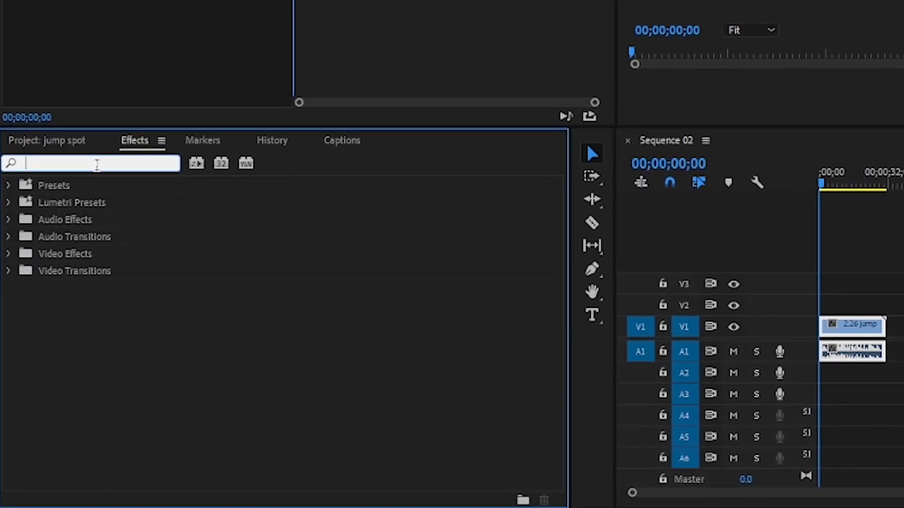
text(sharpen)
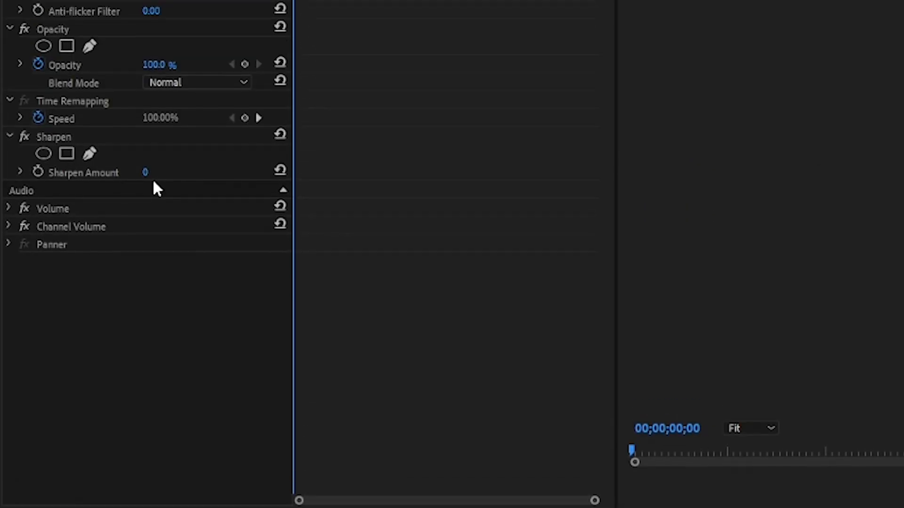
double_click(146, 172)
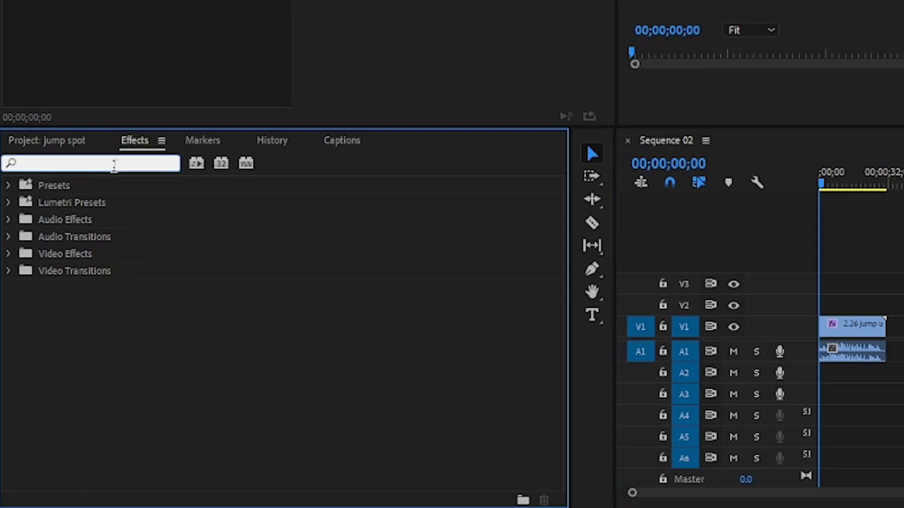
click(90, 164)
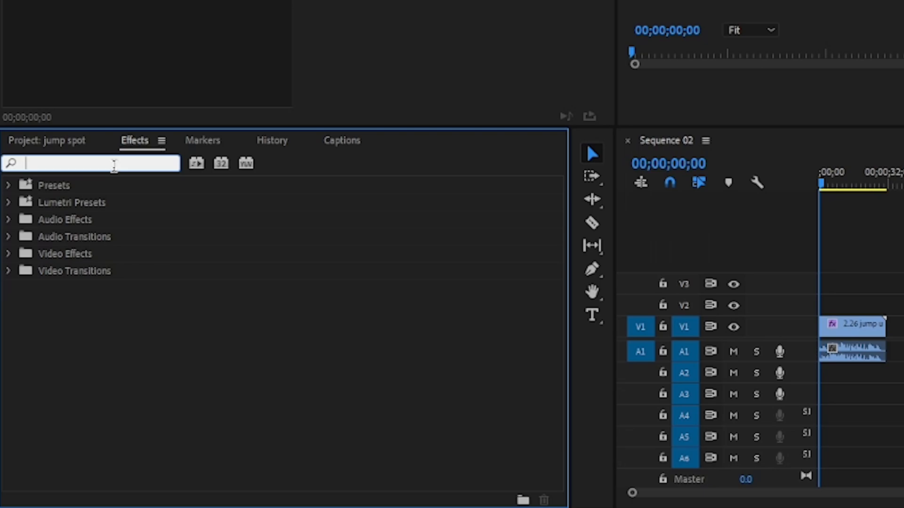
Add Brightness & Contrast to the clip with Brightness 4 and Contrast 6.
text(contrast)
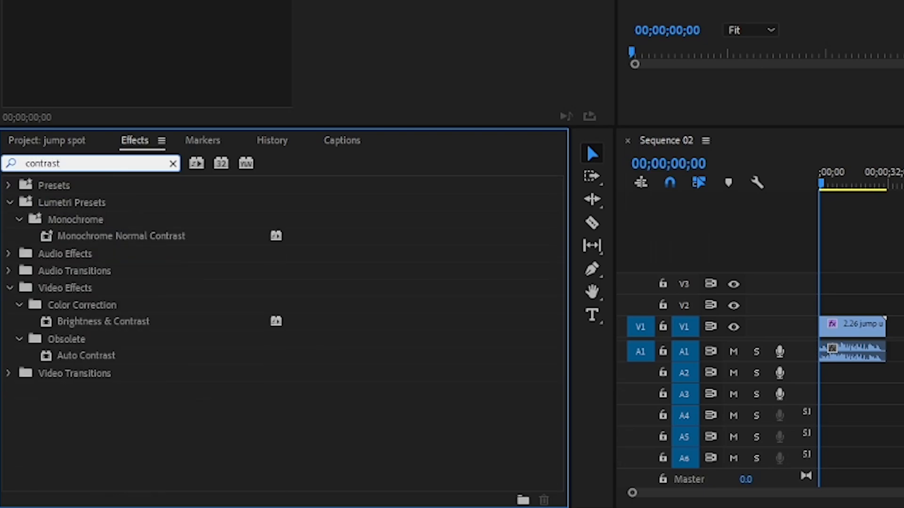
click(103, 321)
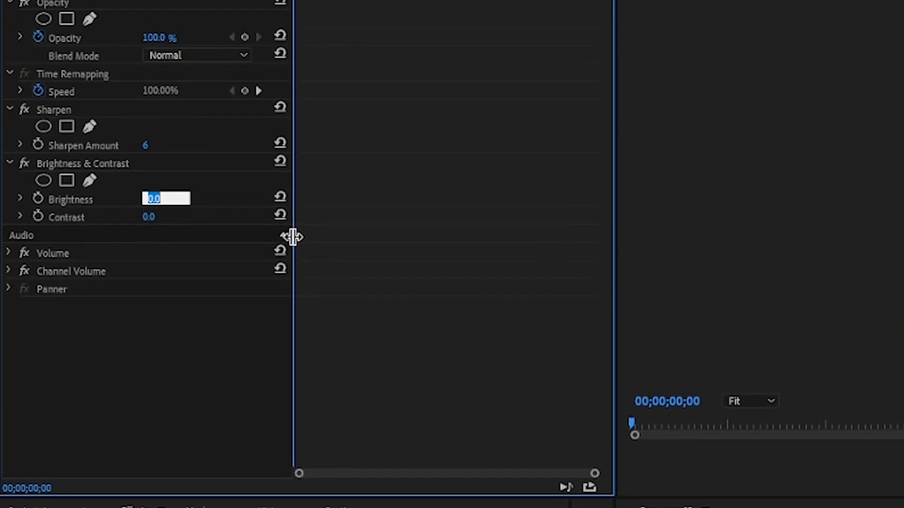
text(5)
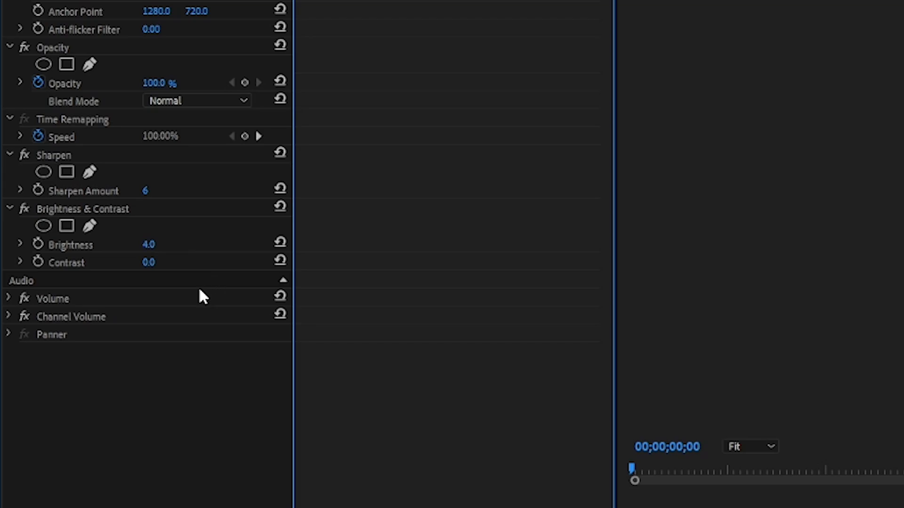
double_click(148, 263)
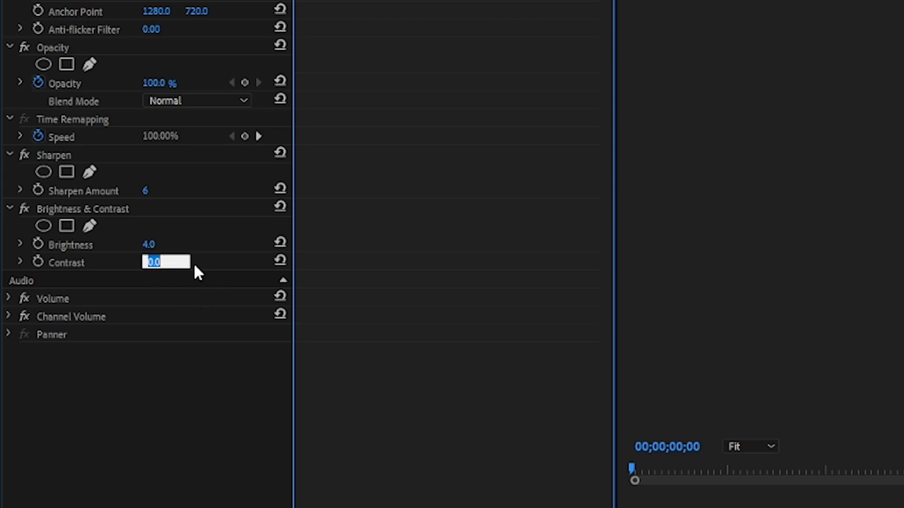
text(6)
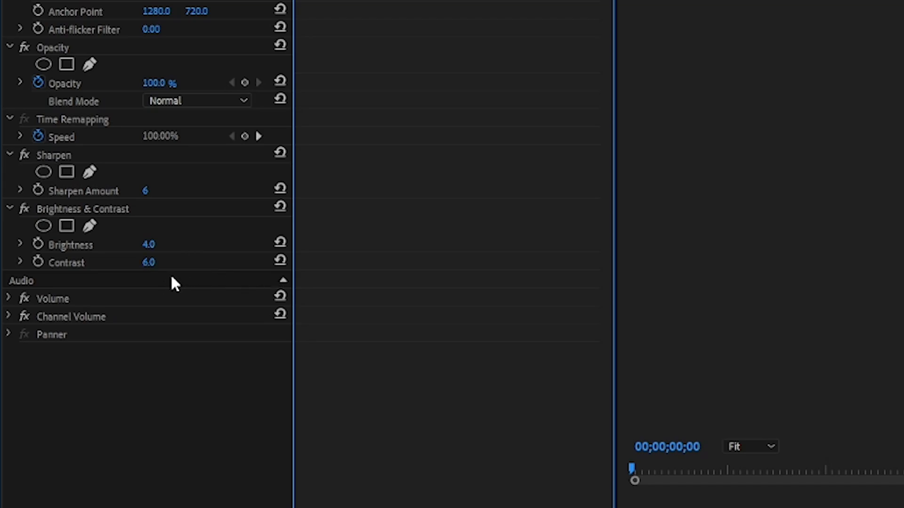
mouse_move(170, 285)
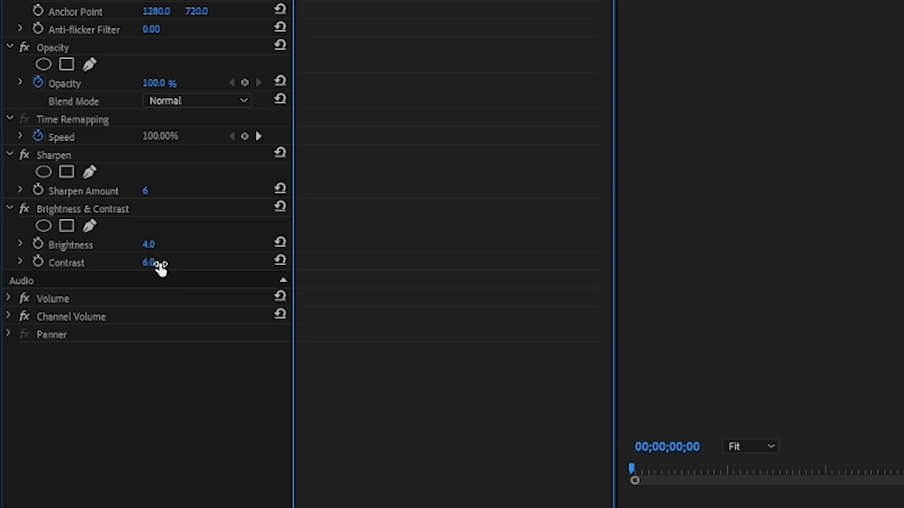
mouse_move(167, 249)
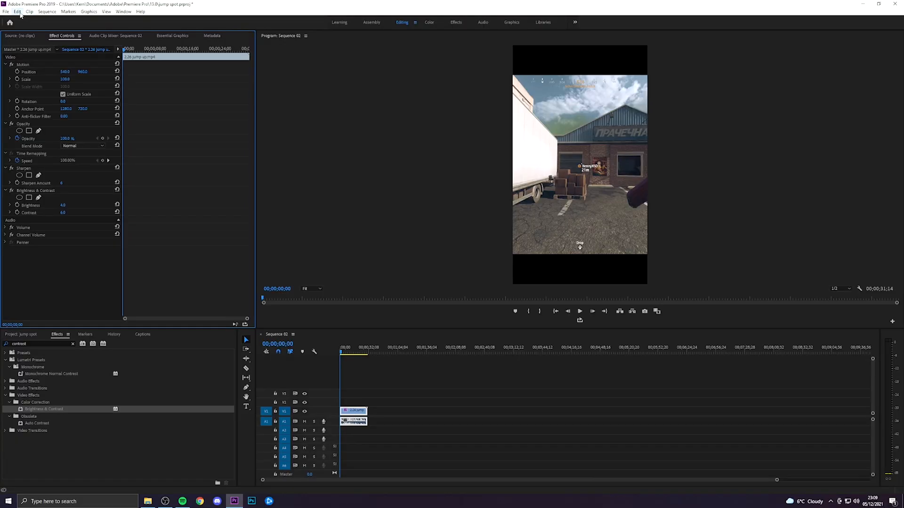
mouse_move(218, 218)
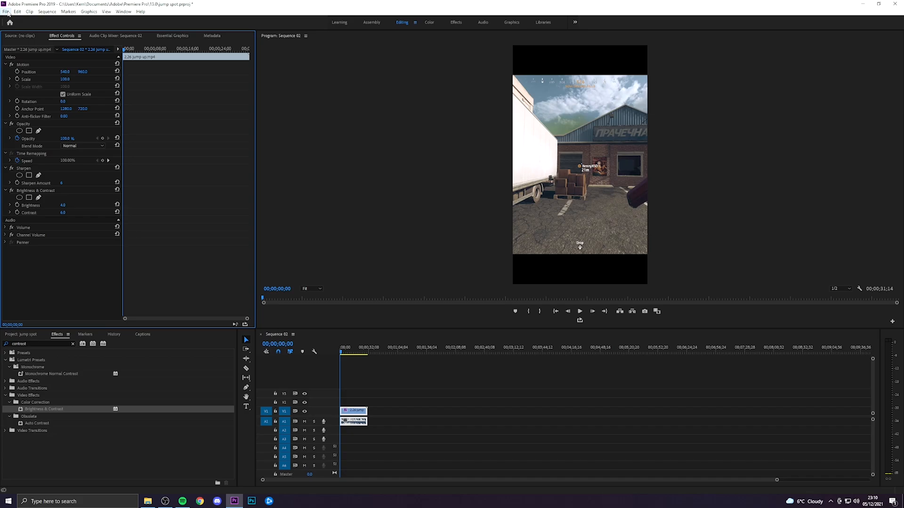
Start a media export and scale the output frame size to 1440 by 2560.
click(5, 11)
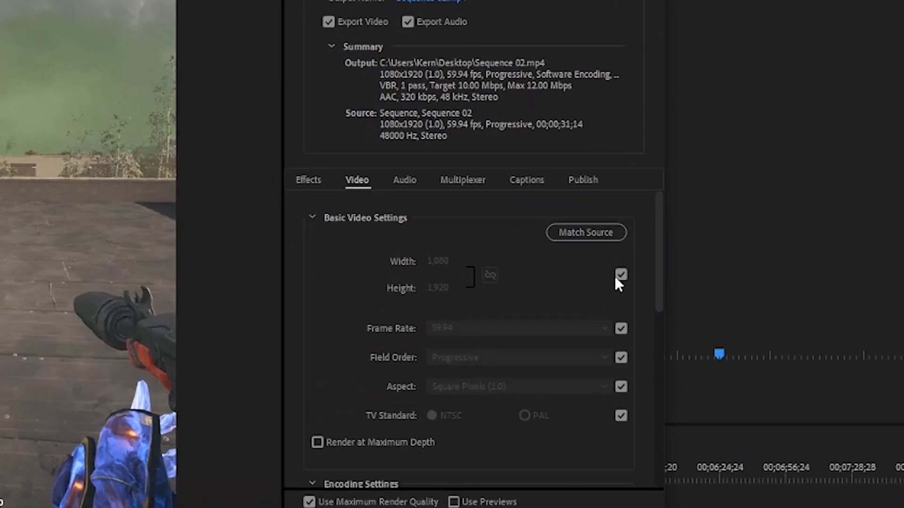
click(621, 274)
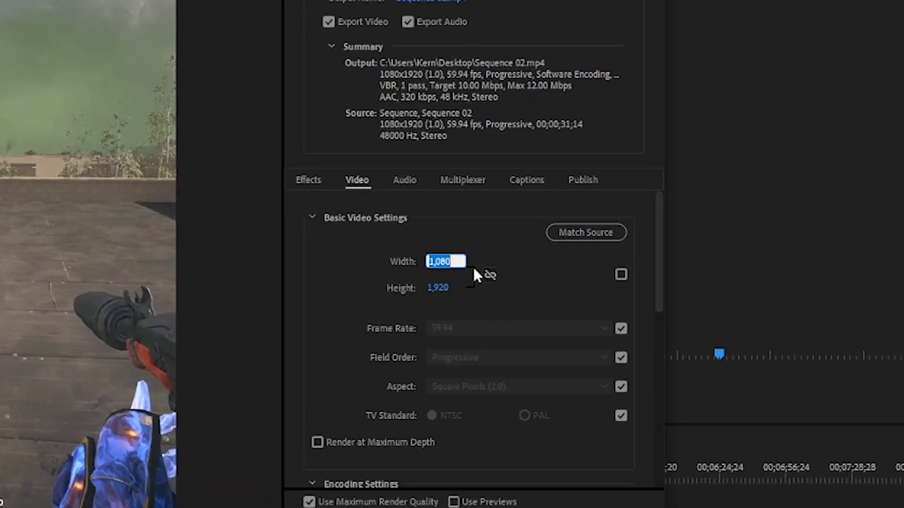
text(1440)
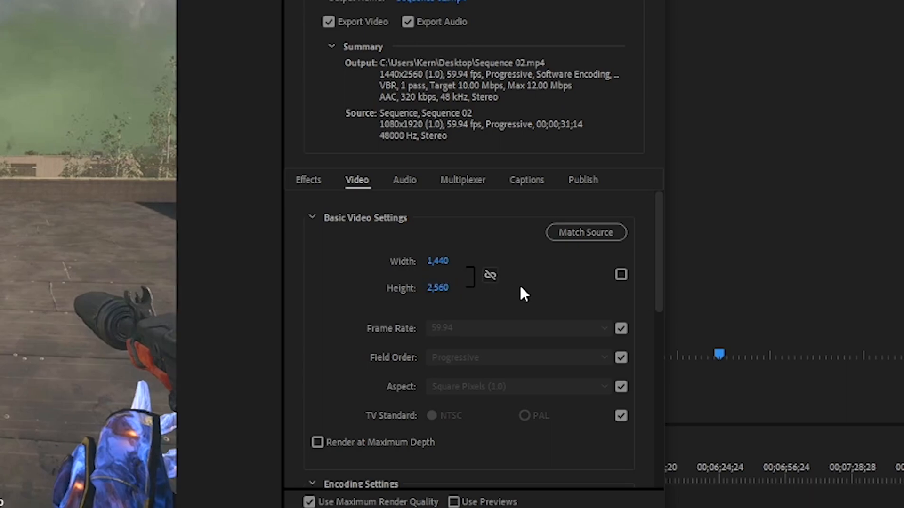
scroll(down, 3)
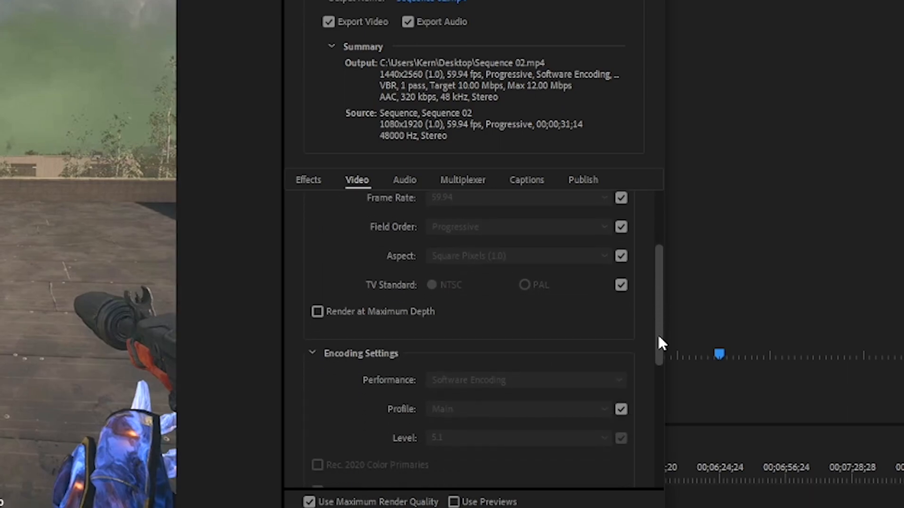
Enable Maximum Depth and encode VBR 2-pass at 50 Mbps target, 70 Mbps maximum.
click(317, 312)
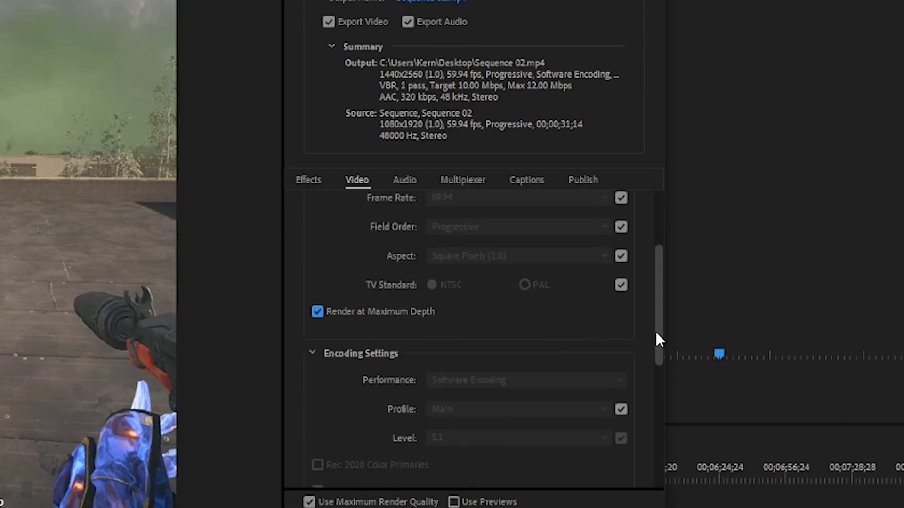
scroll(down, 3)
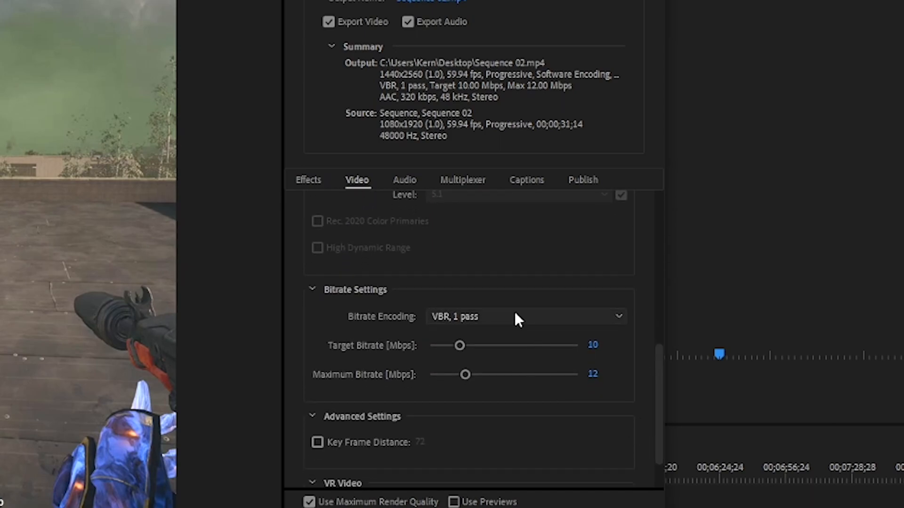
click(524, 316)
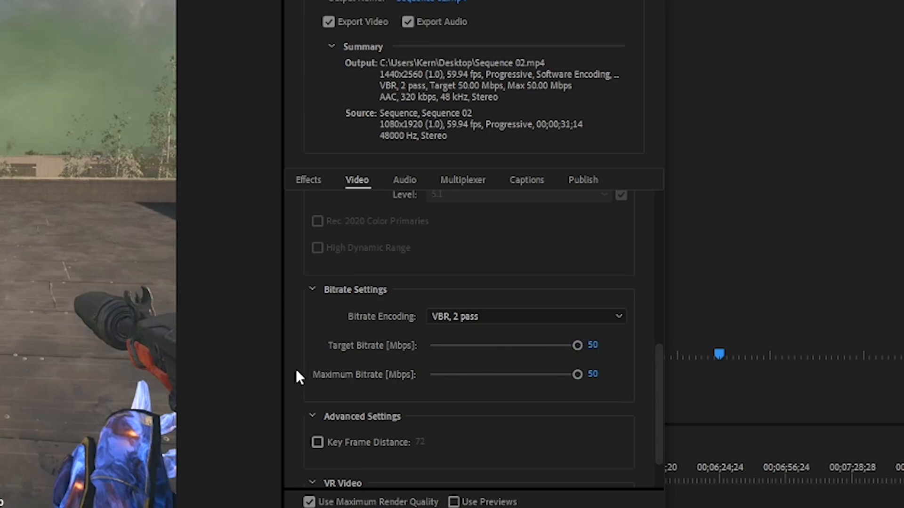
mouse_move(624, 393)
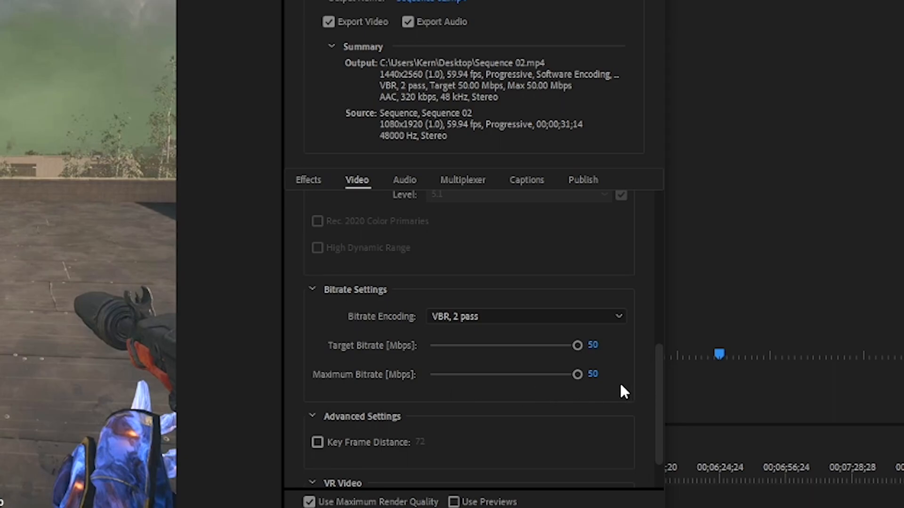
scroll(up, 3)
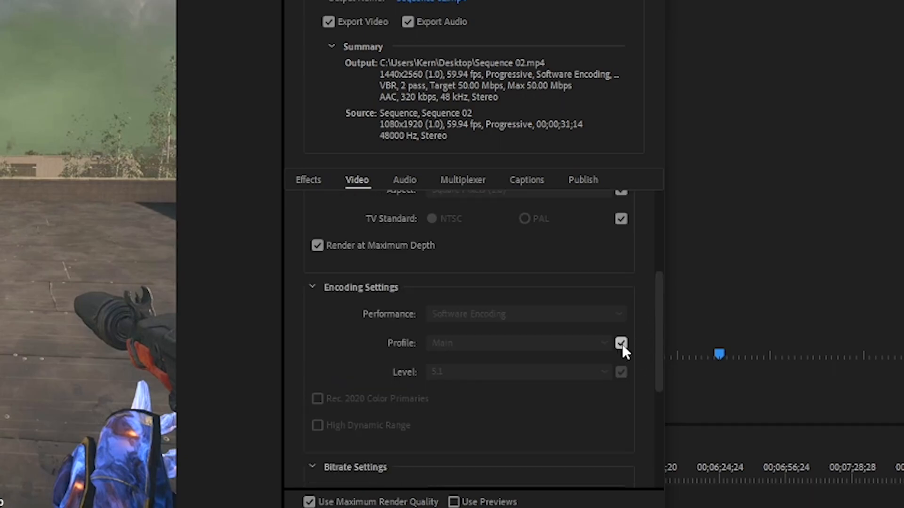
click(621, 343)
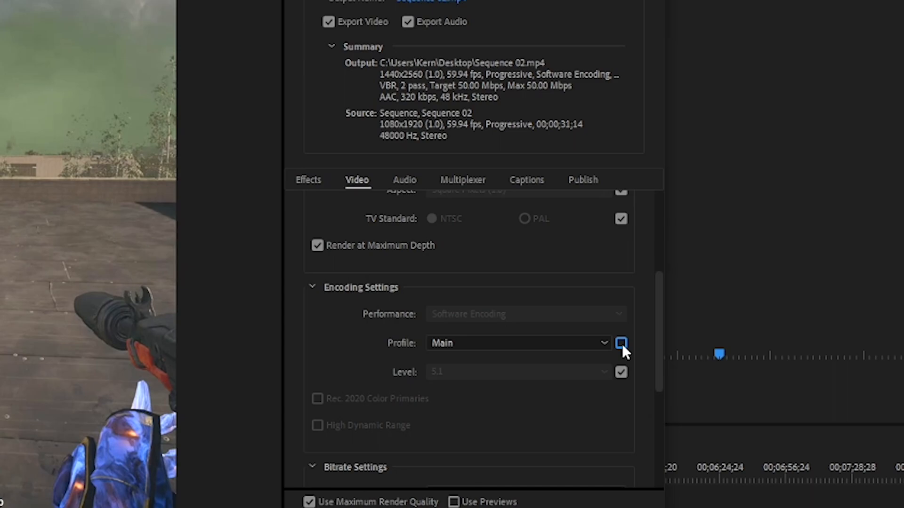
scroll(down, 3)
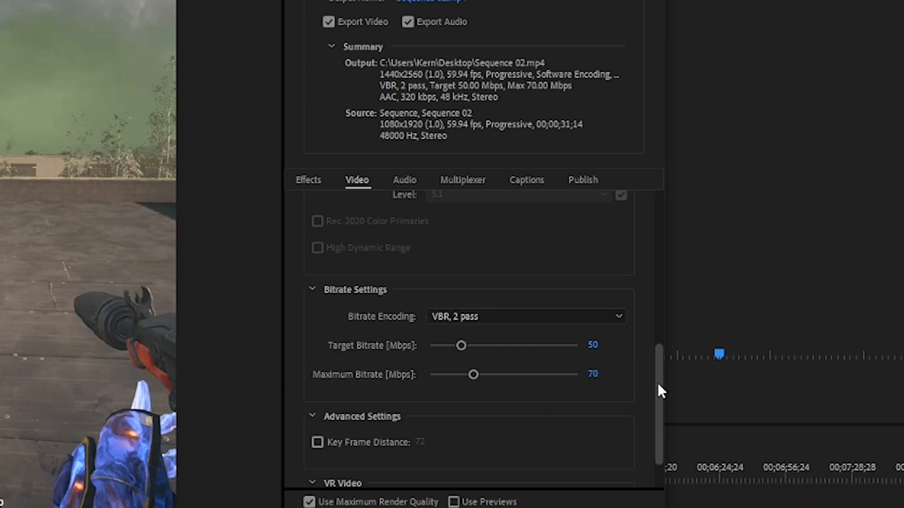
scroll(down, 3)
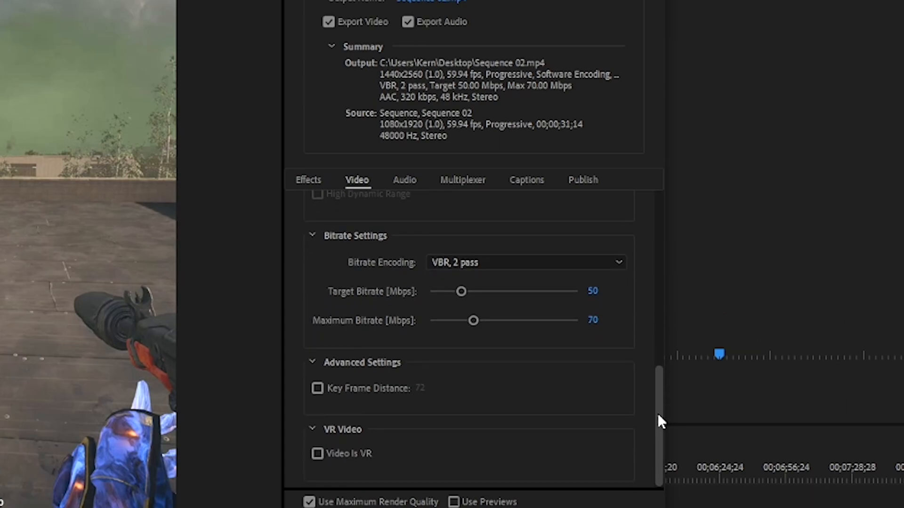
click(404, 180)
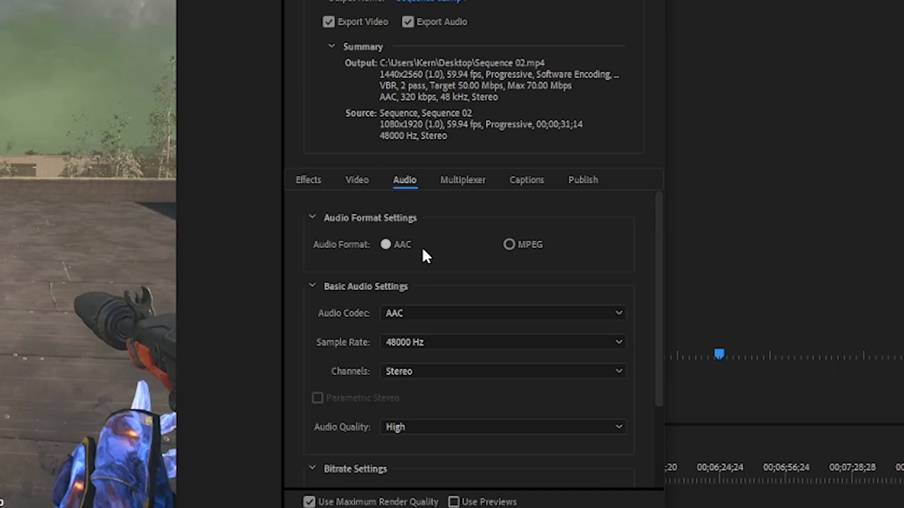
mouse_move(449, 327)
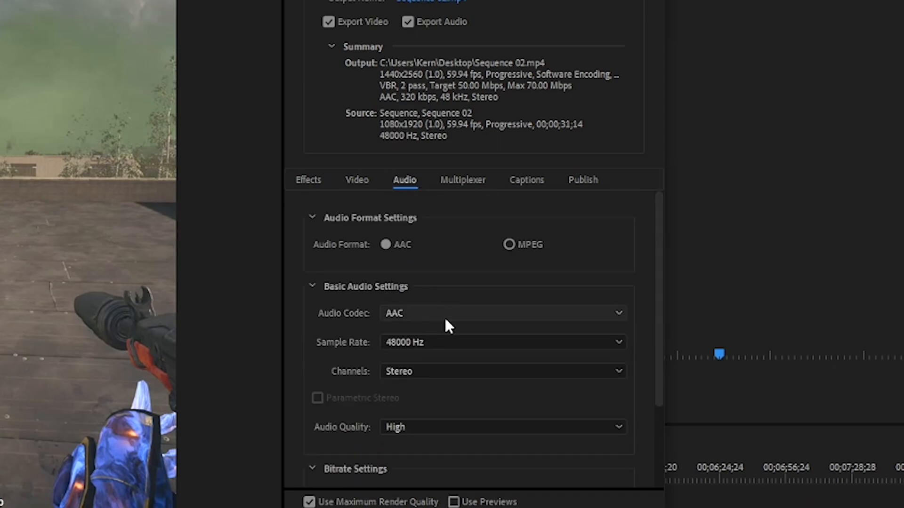
mouse_move(457, 342)
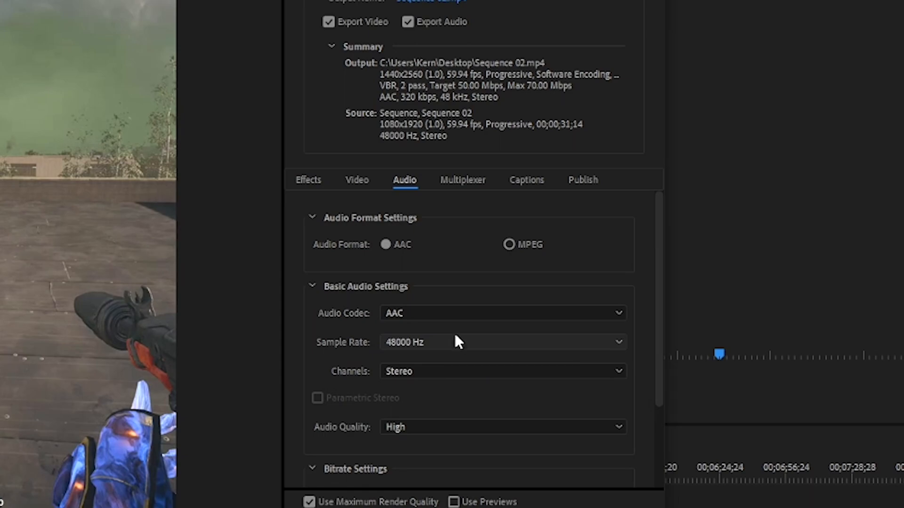
mouse_move(449, 344)
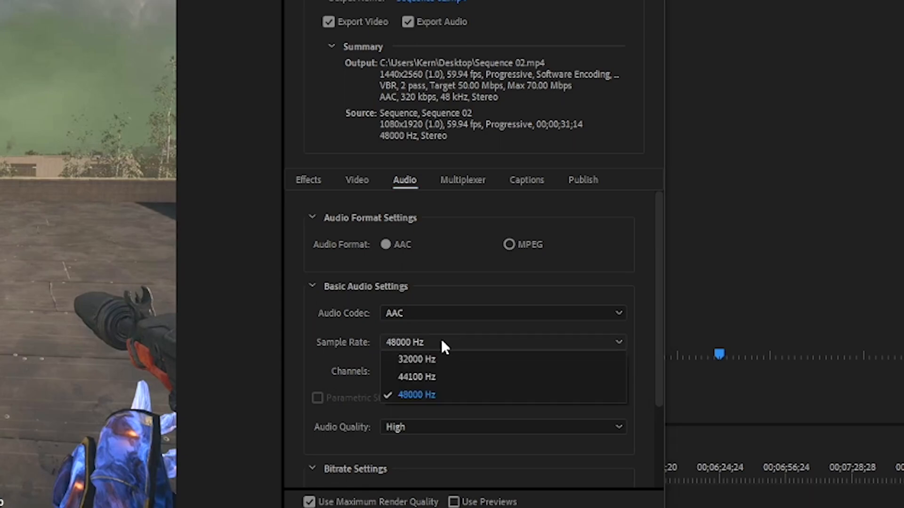
click(501, 427)
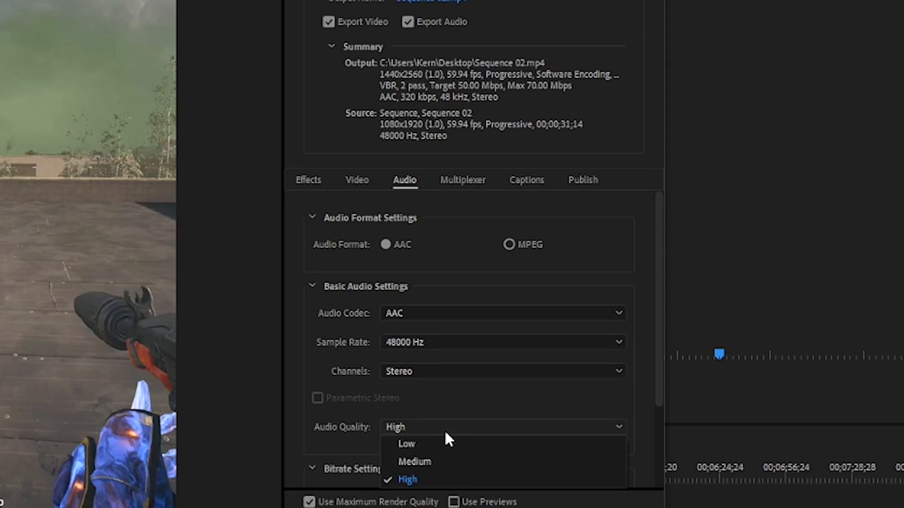
click(408, 480)
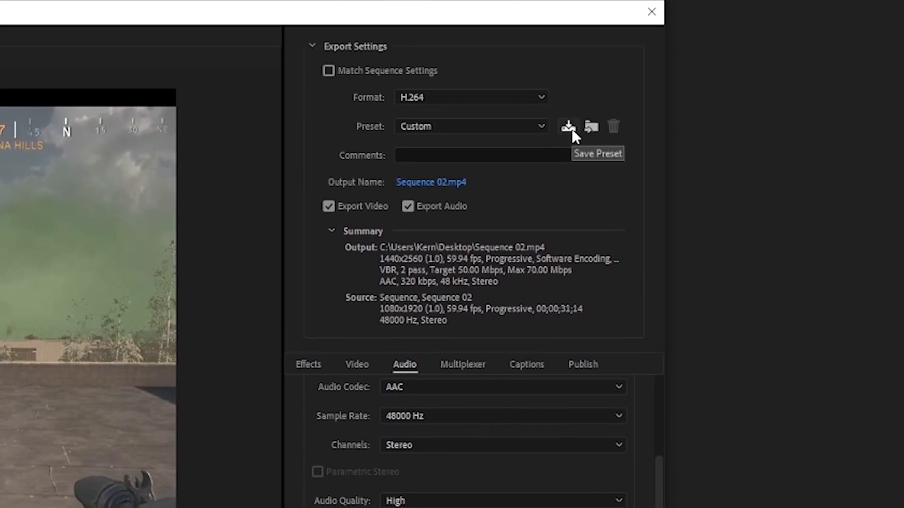
Save the export settings as preset 'tiktok prest' and go to TikTok's upload page.
click(568, 126)
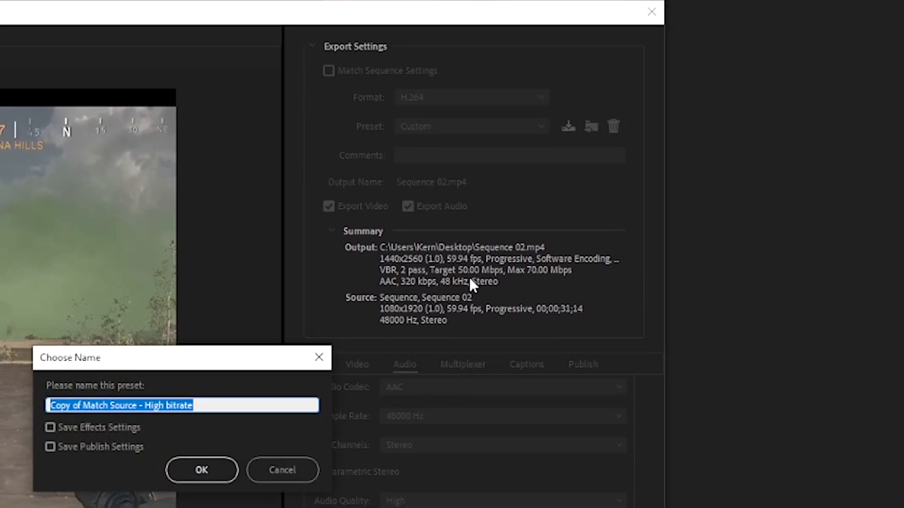
mouse_move(208, 390)
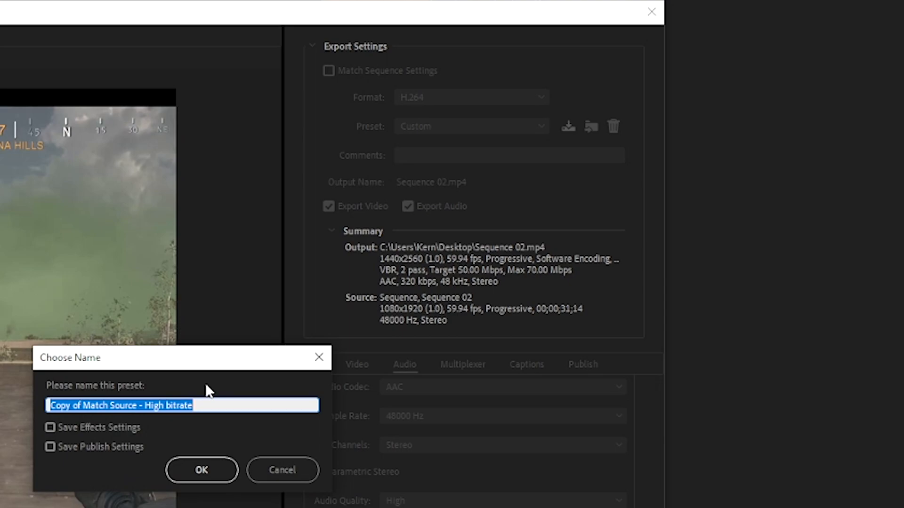
text(tiktok prest)
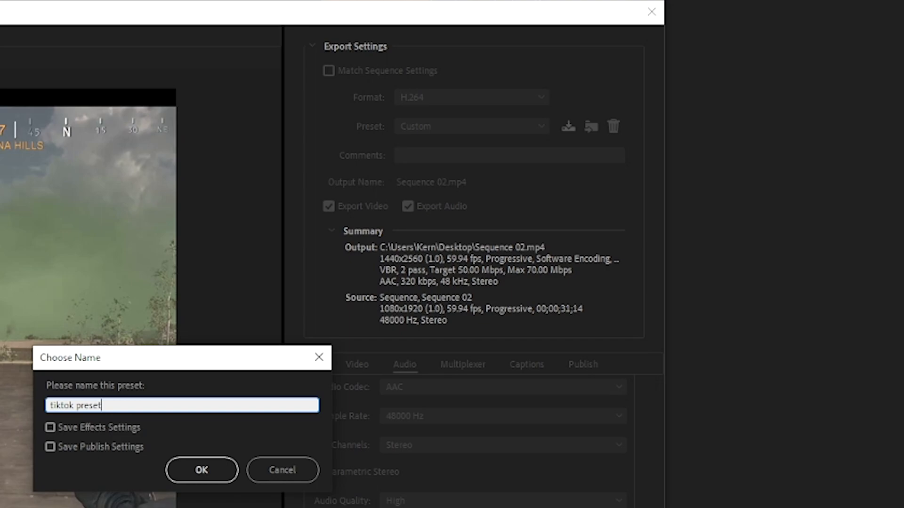
text(youtube short)
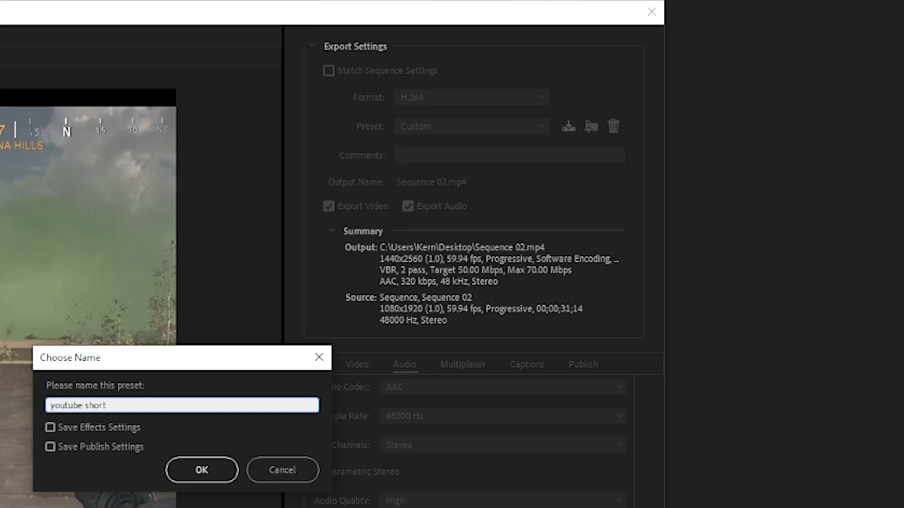
mouse_move(282, 470)
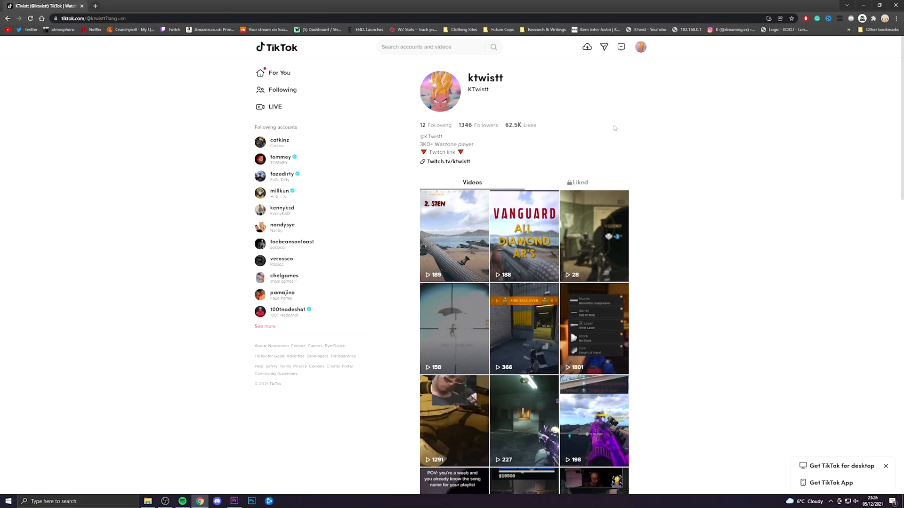
click(586, 46)
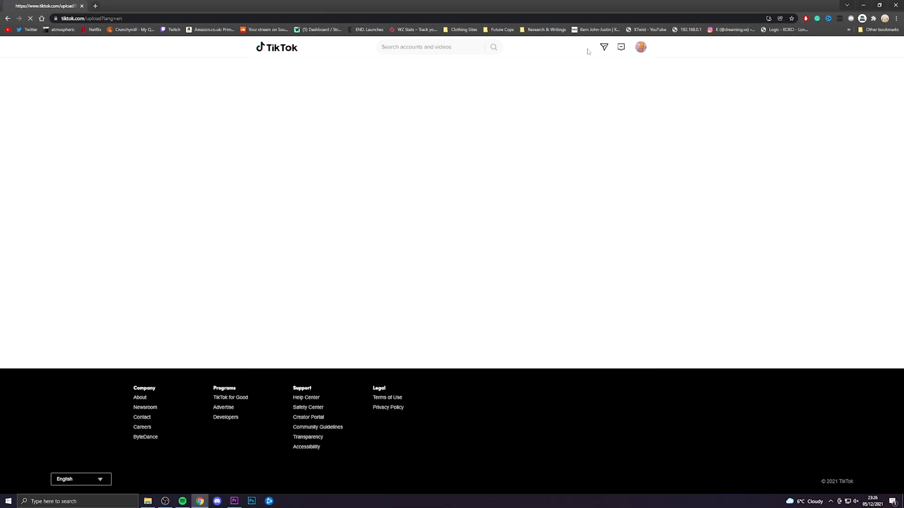